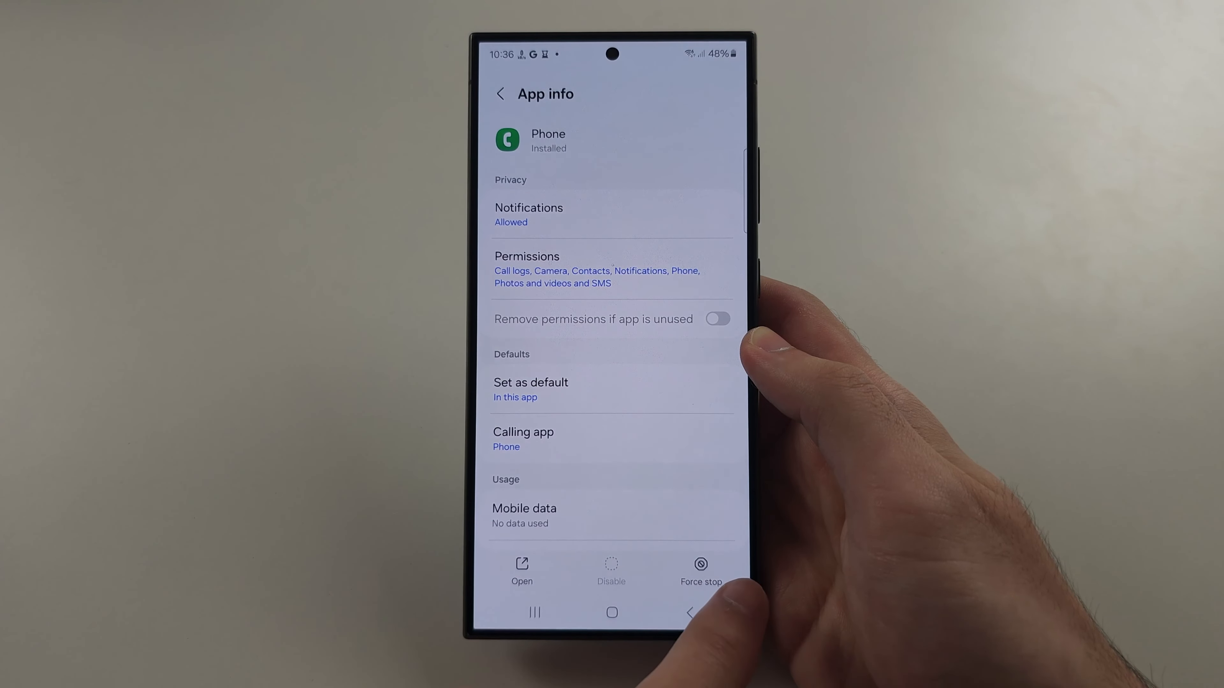
Force stop the Phone app, then clear its data and cache so both read 0 B
{"action": "left_click", "coordinate": [700, 570]}
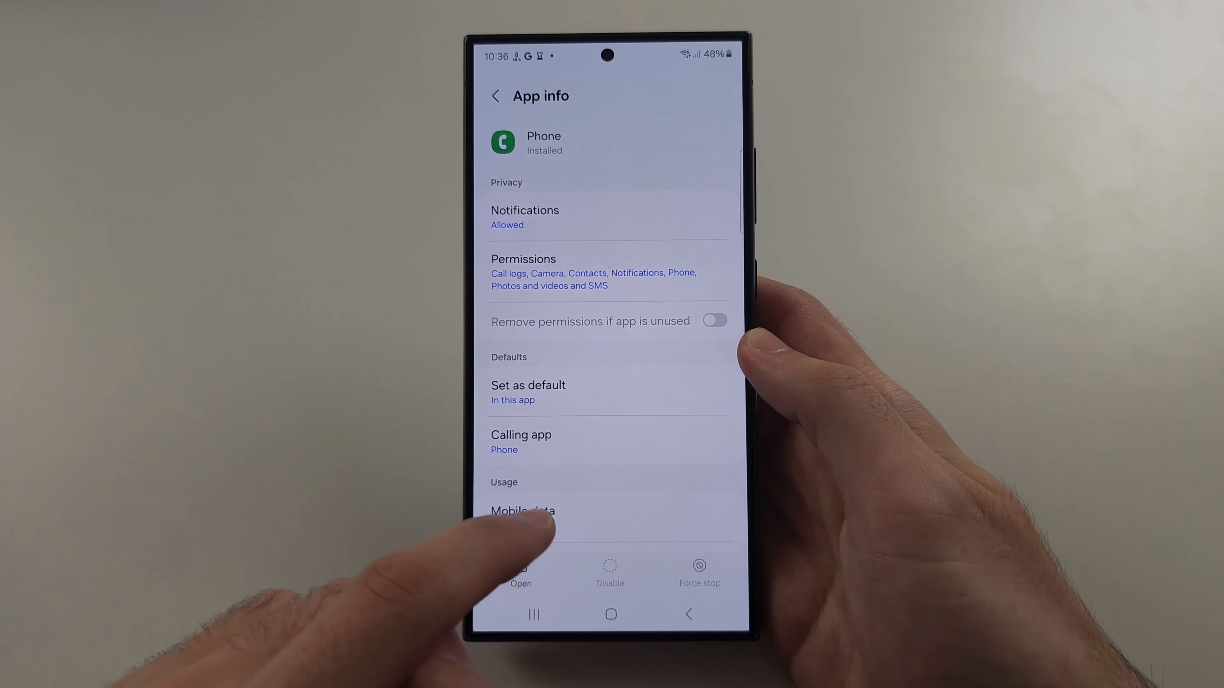
{"action": "scroll", "scroll_direction": "down", "scroll_amount": 3}
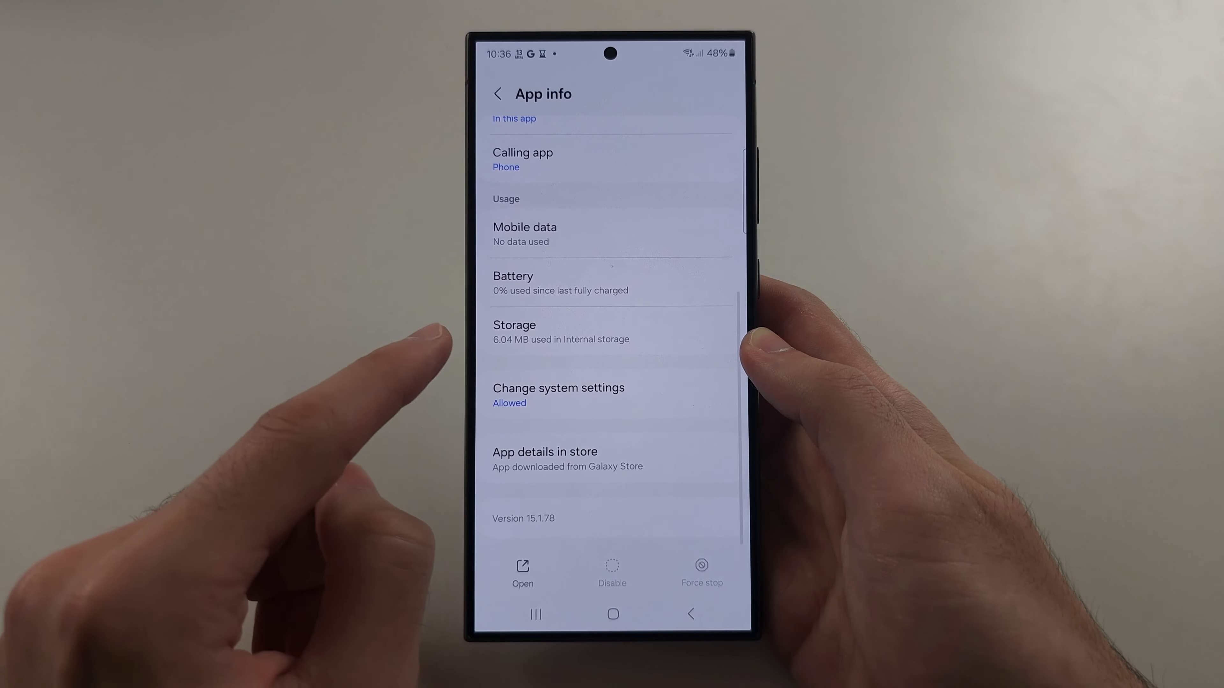
{"action": "left_click", "coordinate": [546, 331]}
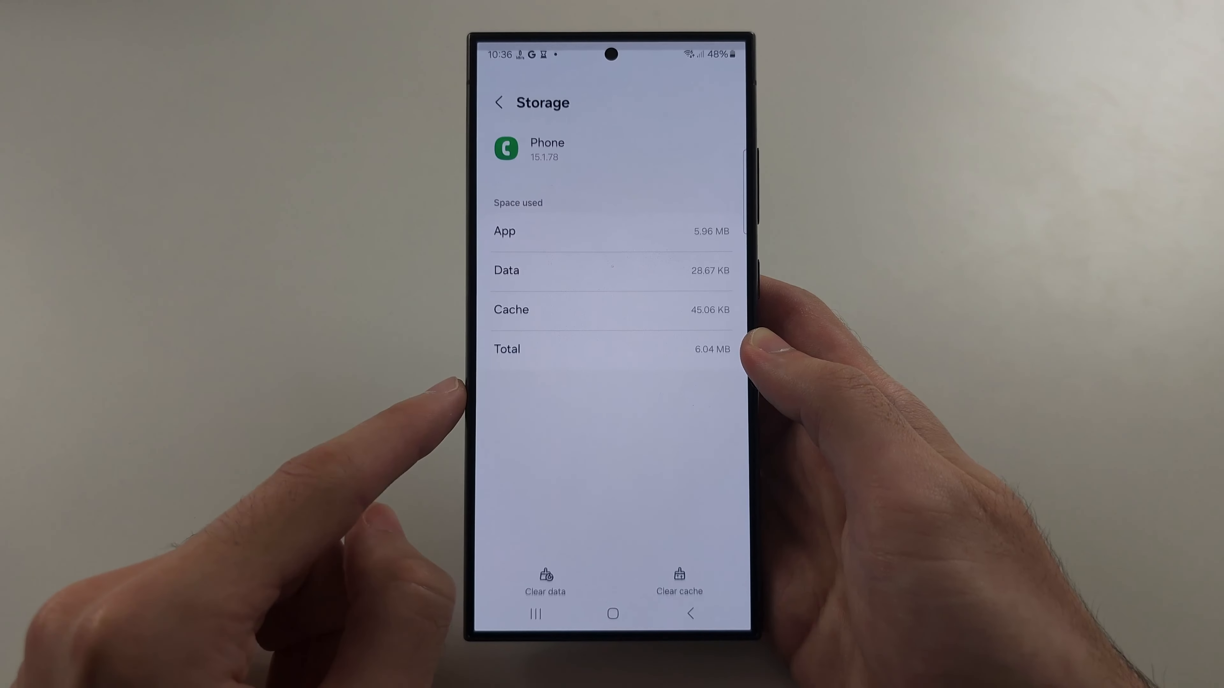
{"action": "left_click", "coordinate": [544, 583]}
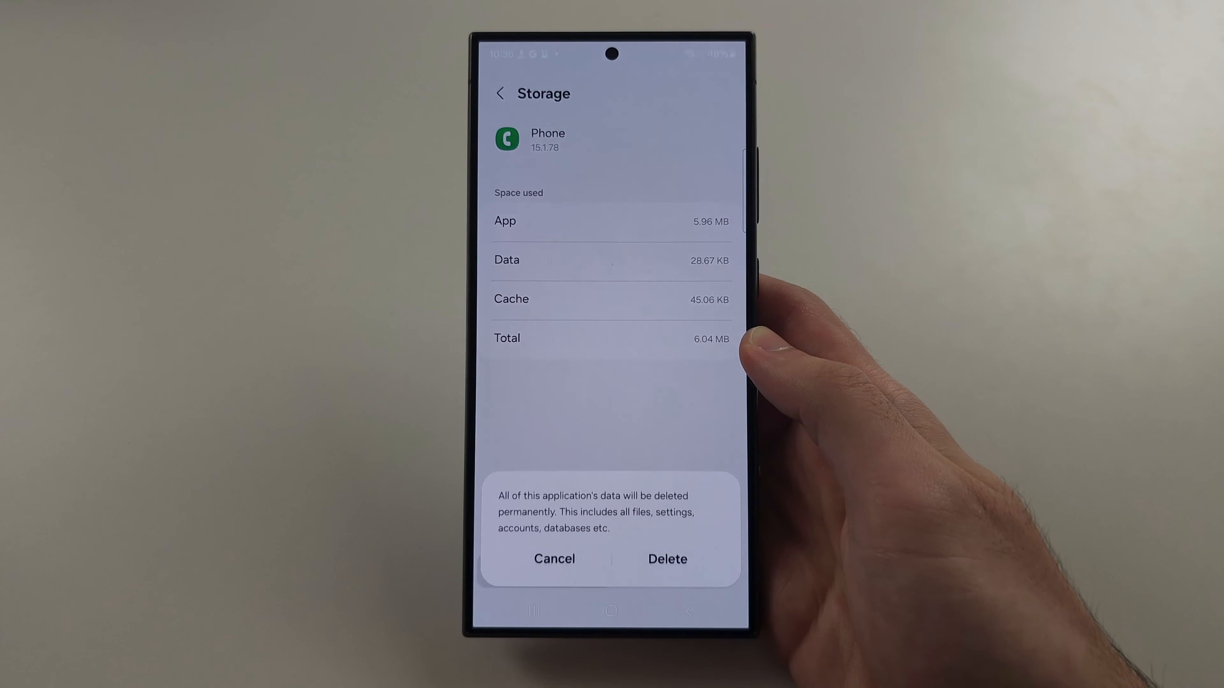
{"action": "left_click", "coordinate": [667, 558]}
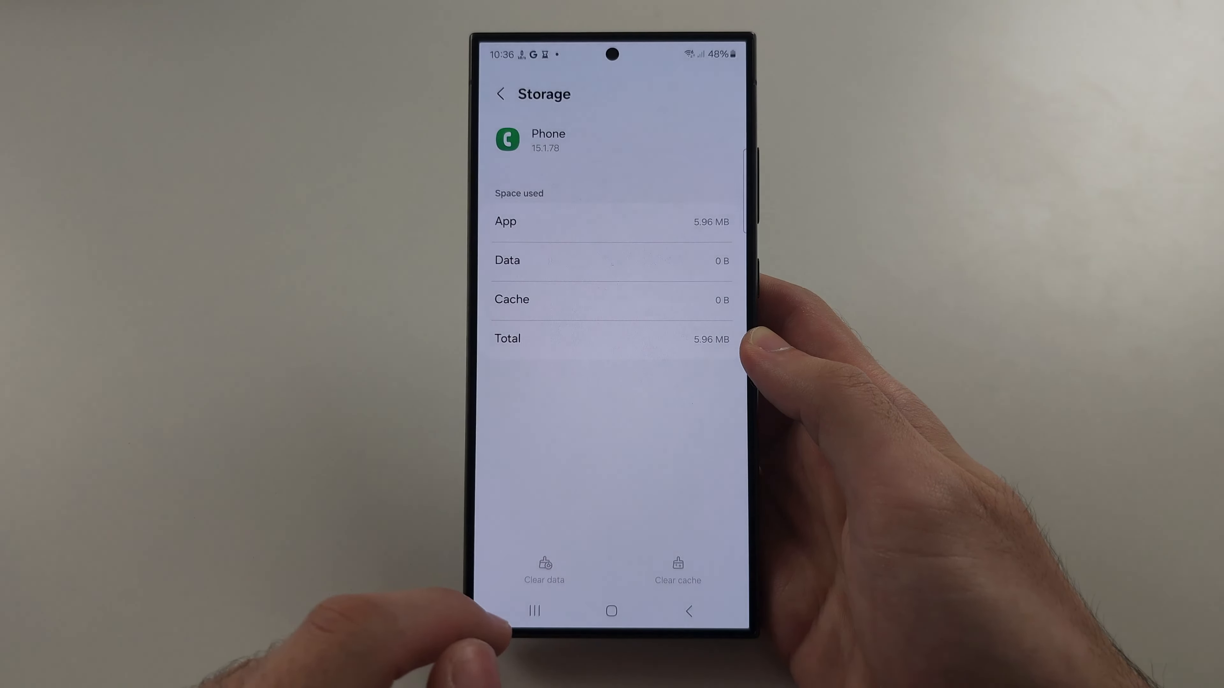